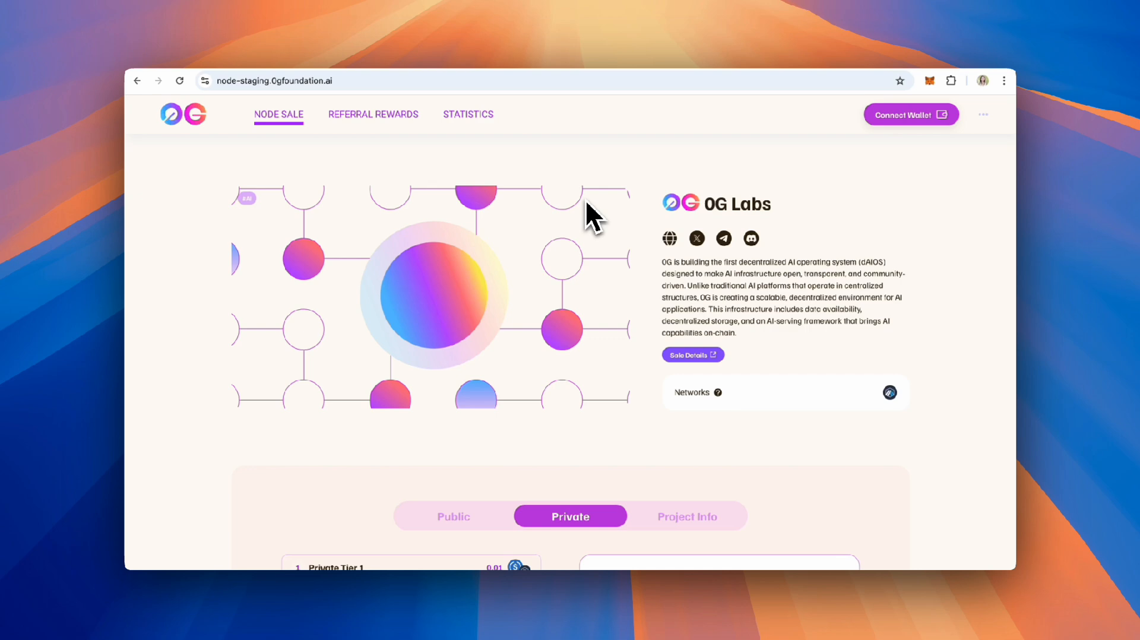
Connect the MetaMask wallet on Arbitrum and scroll to the Private tier purchase panel.
click(911, 114)
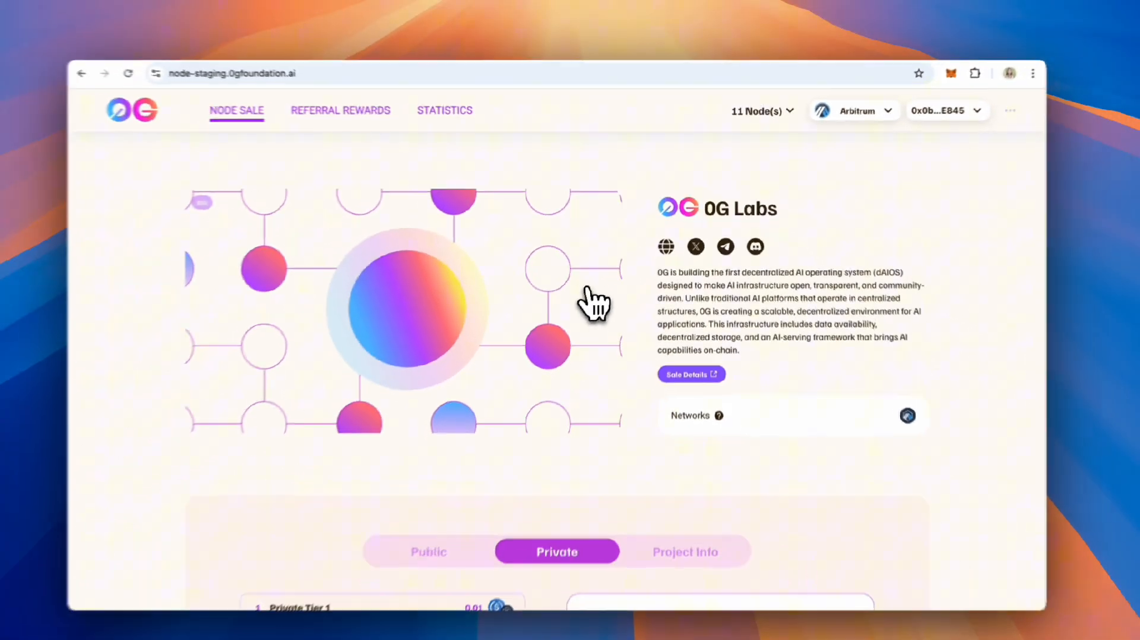
scroll(down, 3)
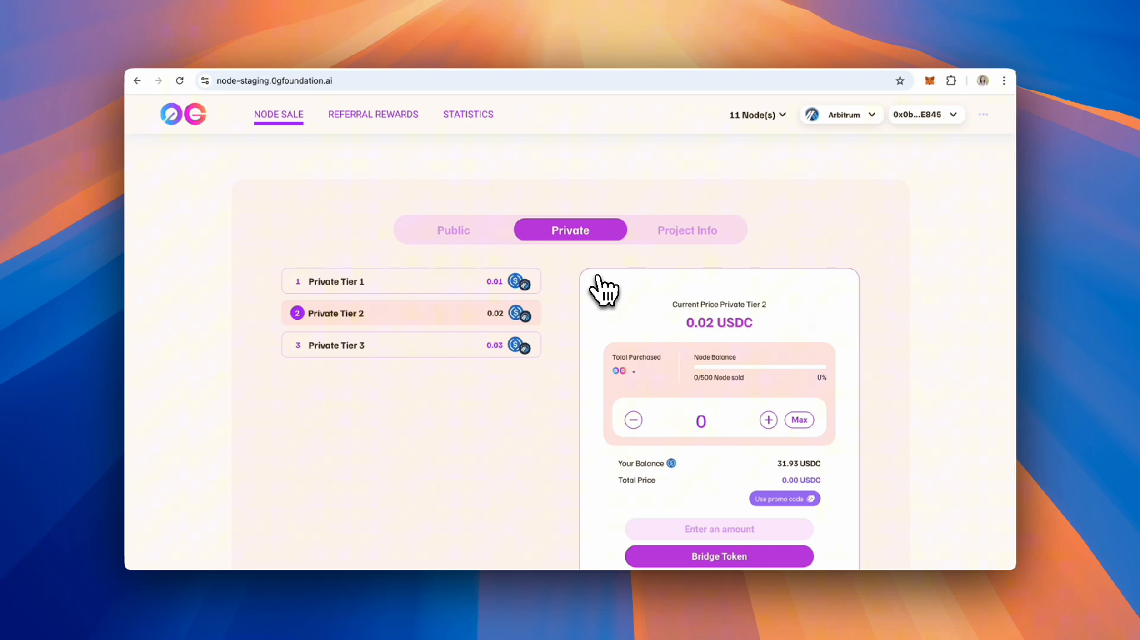
mouse_move(607, 295)
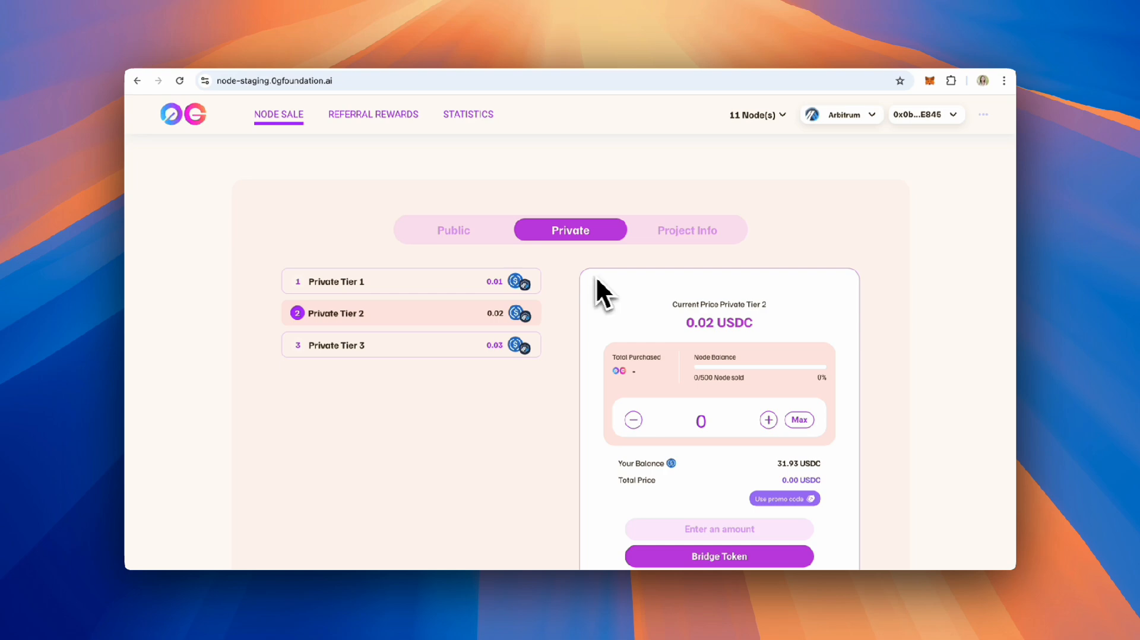
click(453, 231)
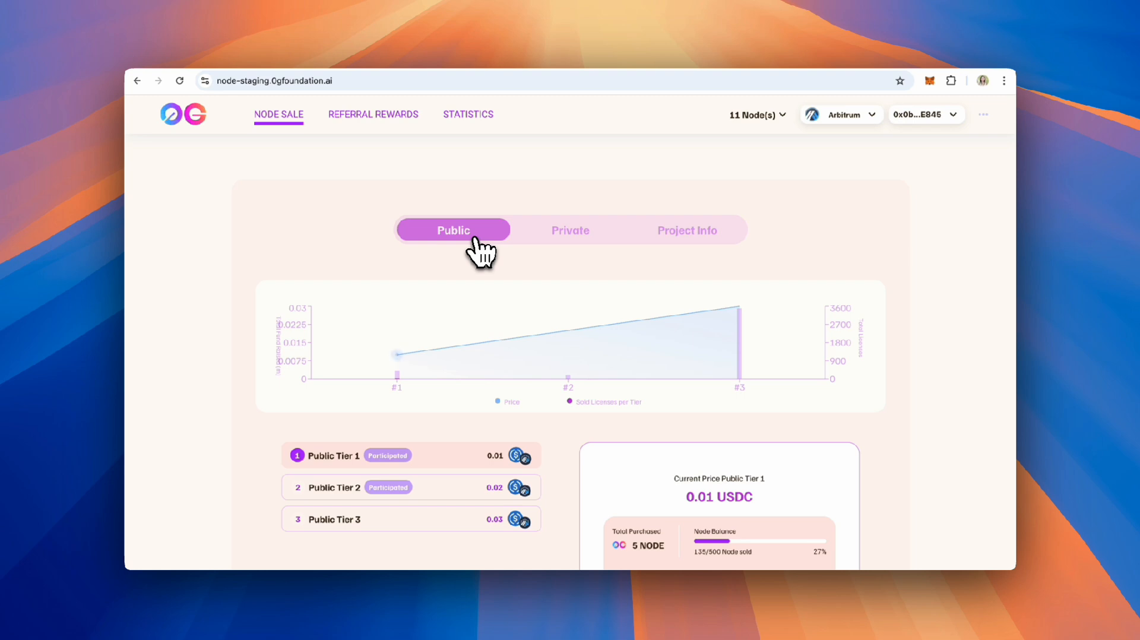
mouse_move(844, 142)
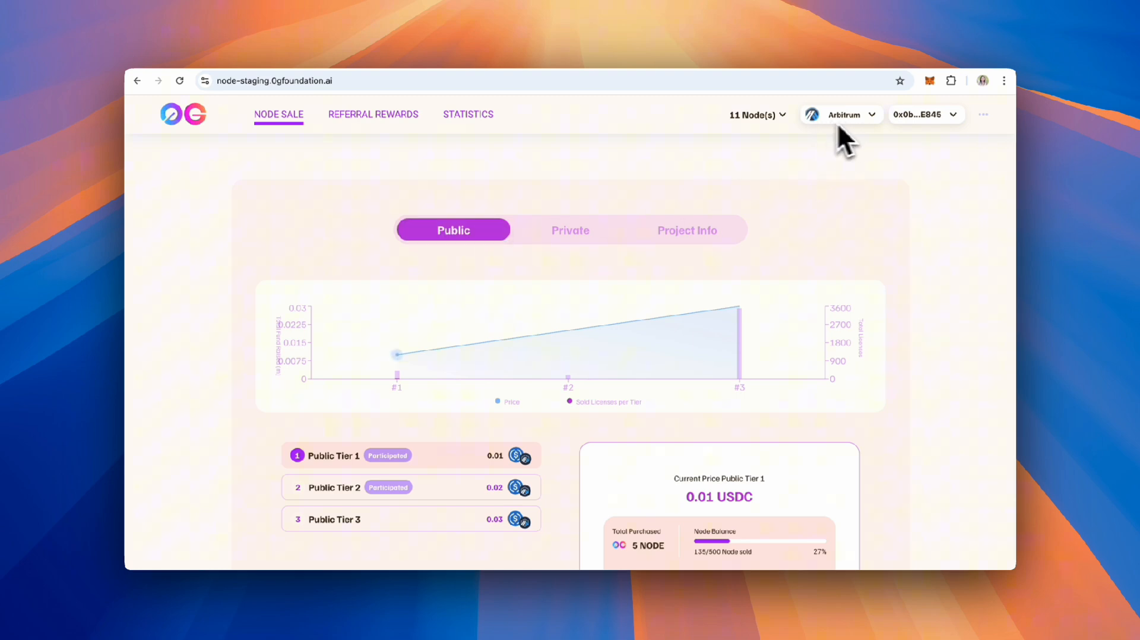
mouse_move(496, 284)
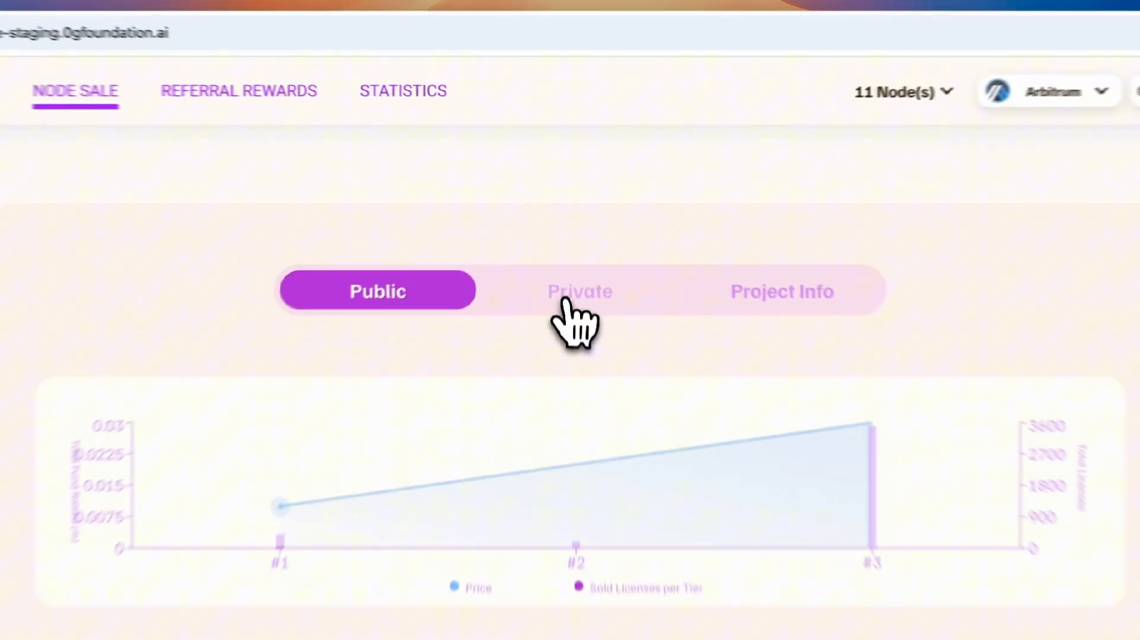
click(580, 291)
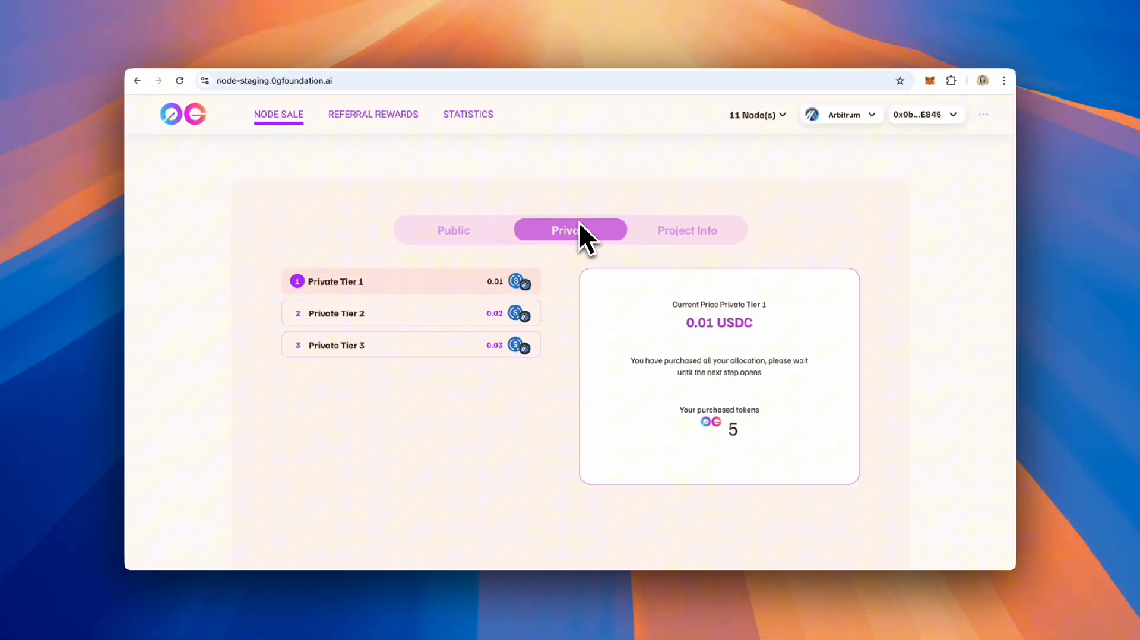
click(411, 312)
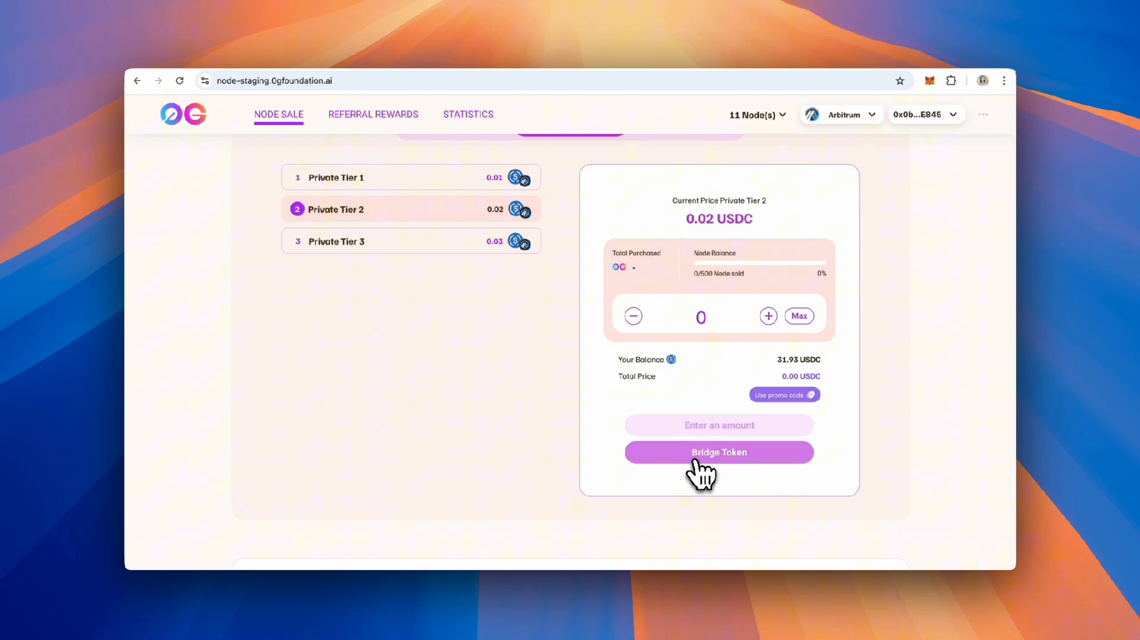
Set up a swap of 0.01 WETH to USDC in the Bridge Token panel.
click(717, 451)
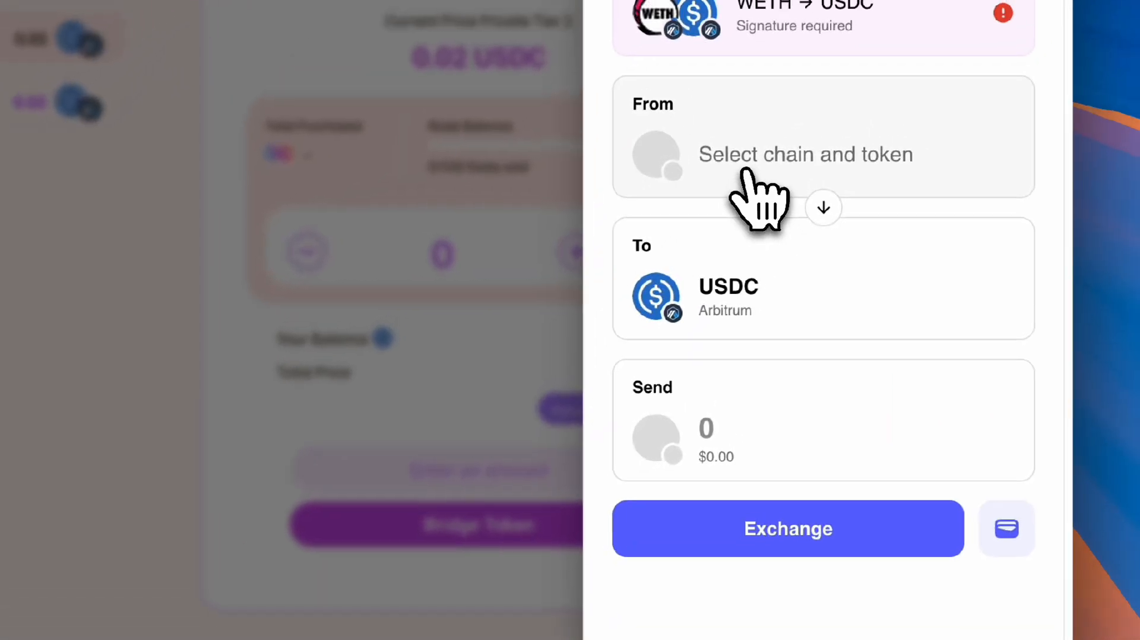
click(805, 154)
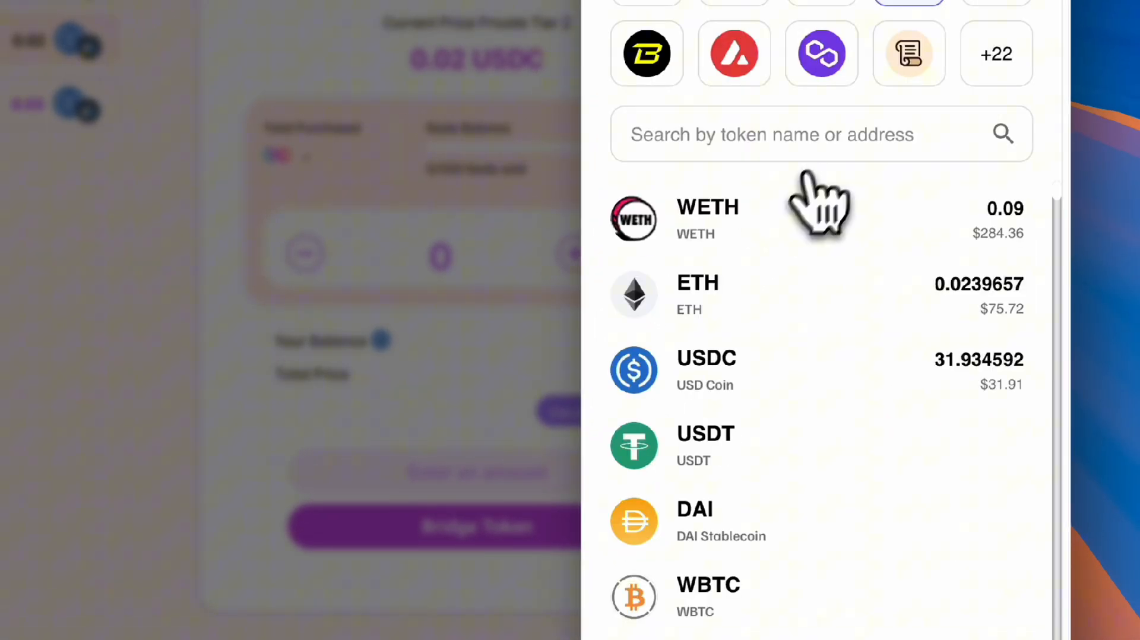
click(707, 219)
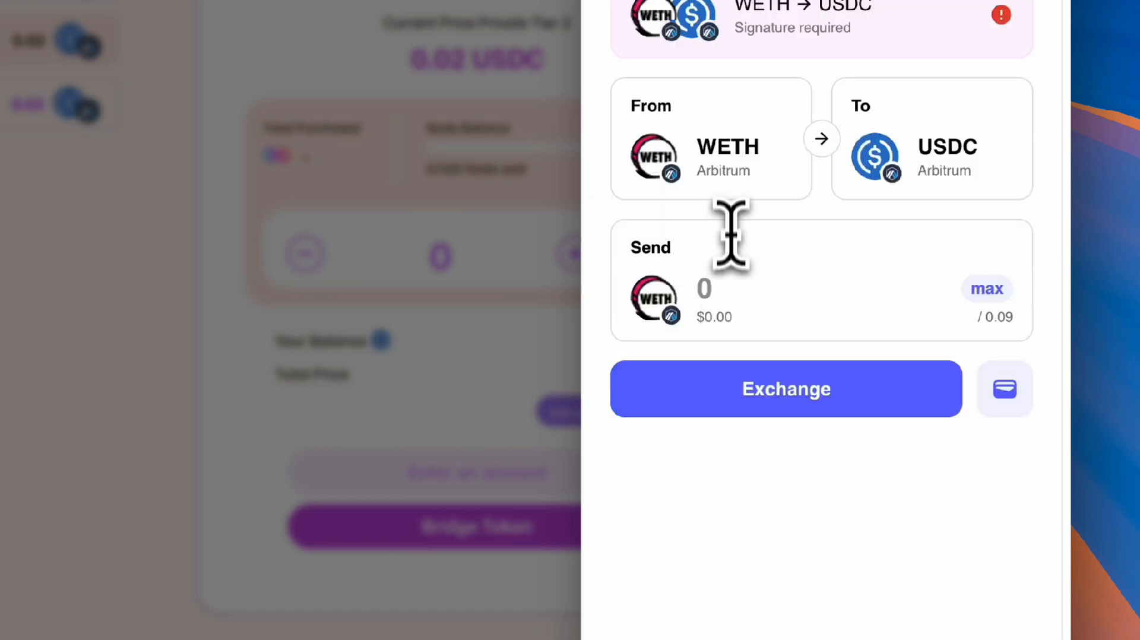
text(0.01)
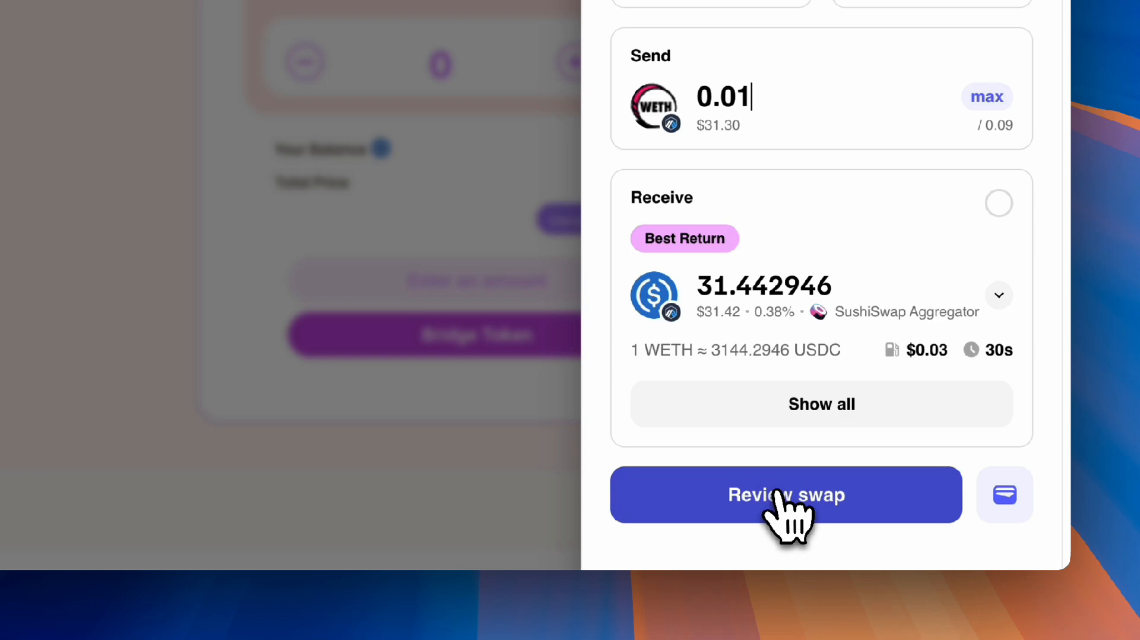
Review and confirm the swap, approving the WETH spending cap, for a 63.36 USDC balance.
click(786, 494)
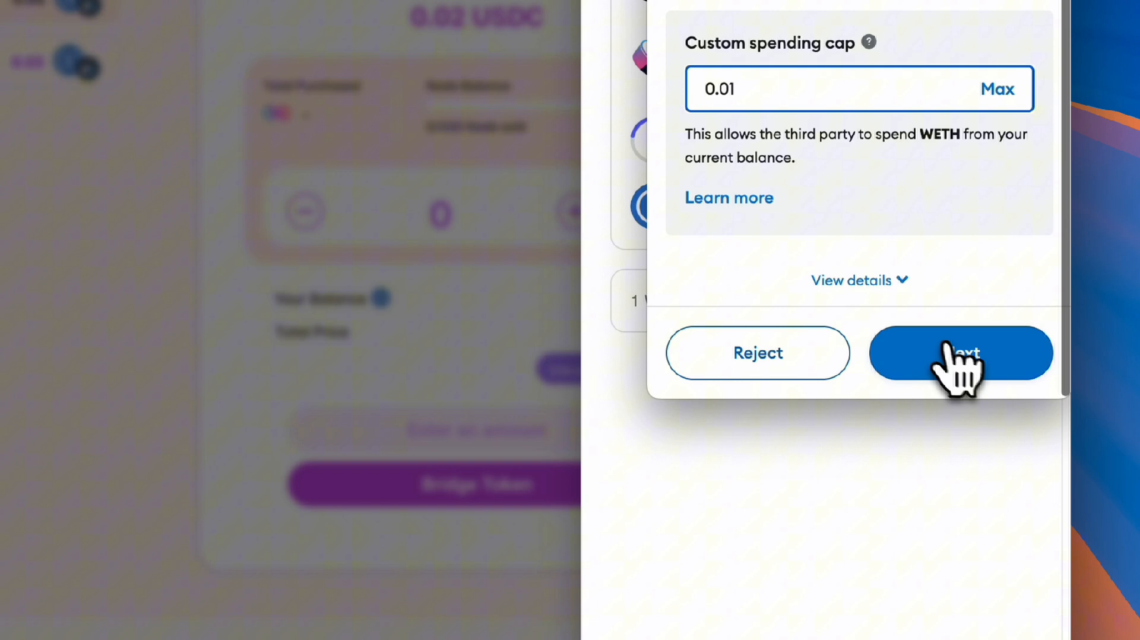
click(960, 353)
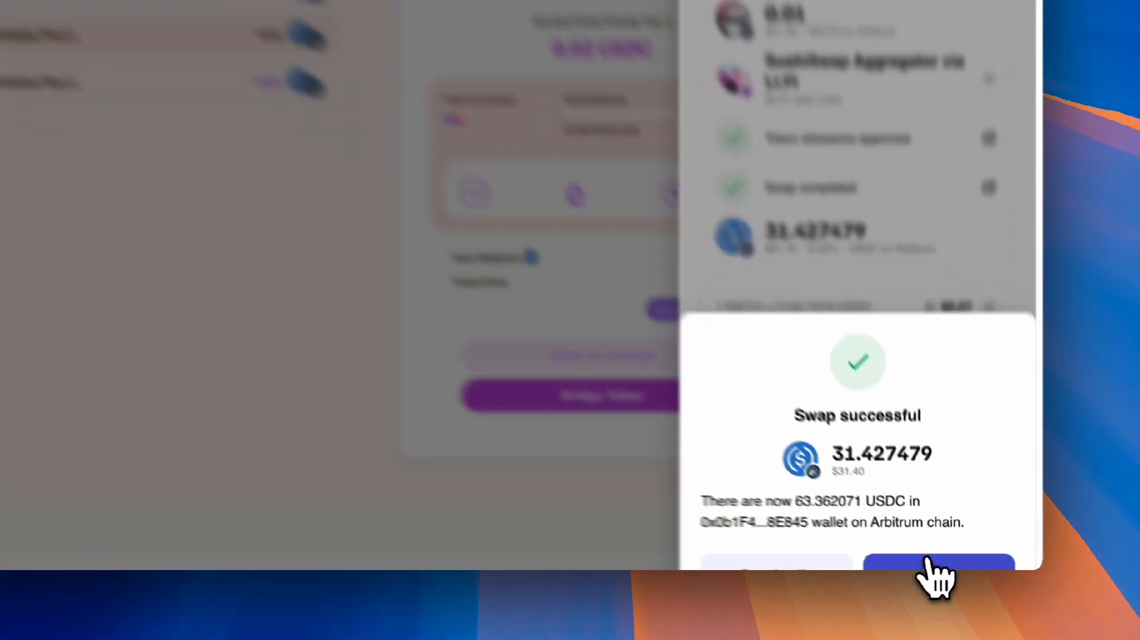
click(939, 568)
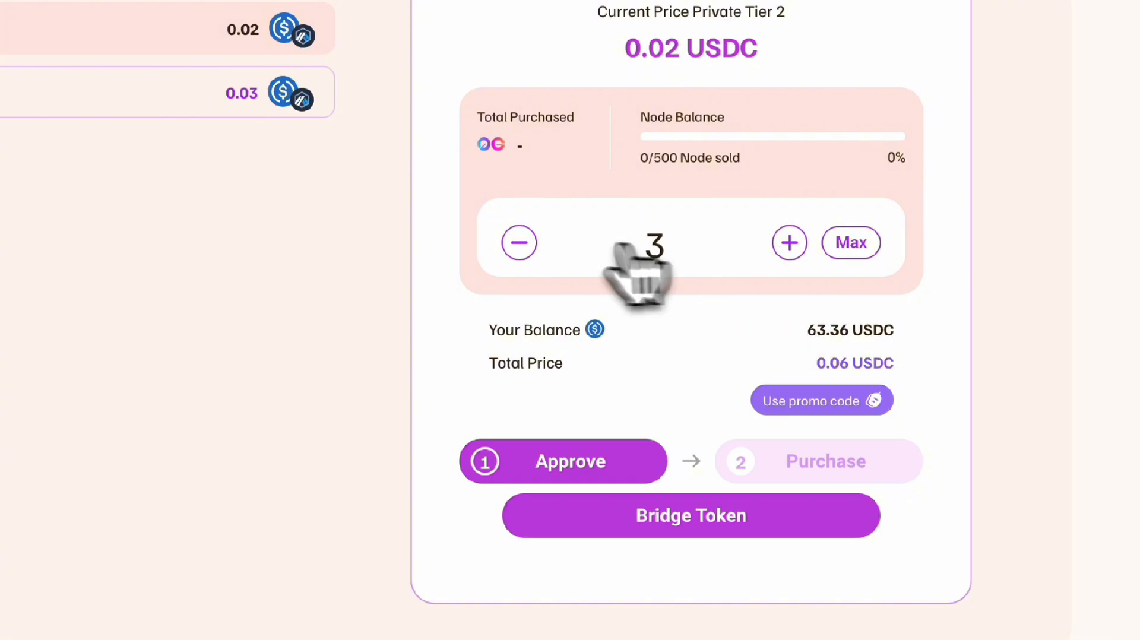
Look at the promo code entry for the 1-node 0.02 USDC order and dismiss it unused.
click(821, 401)
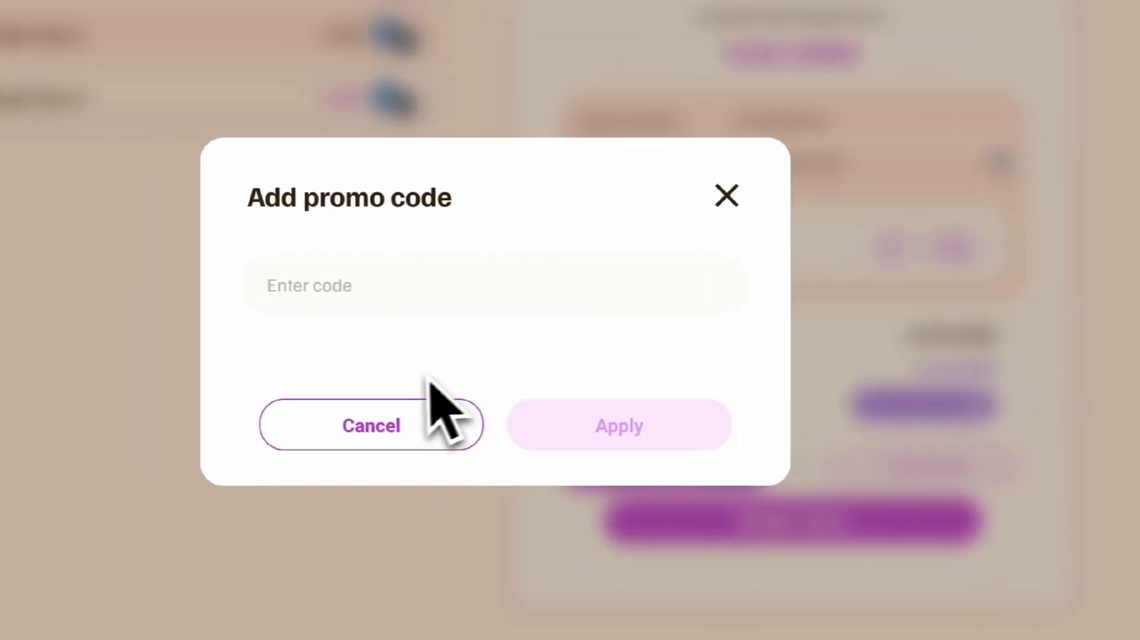
click(370, 426)
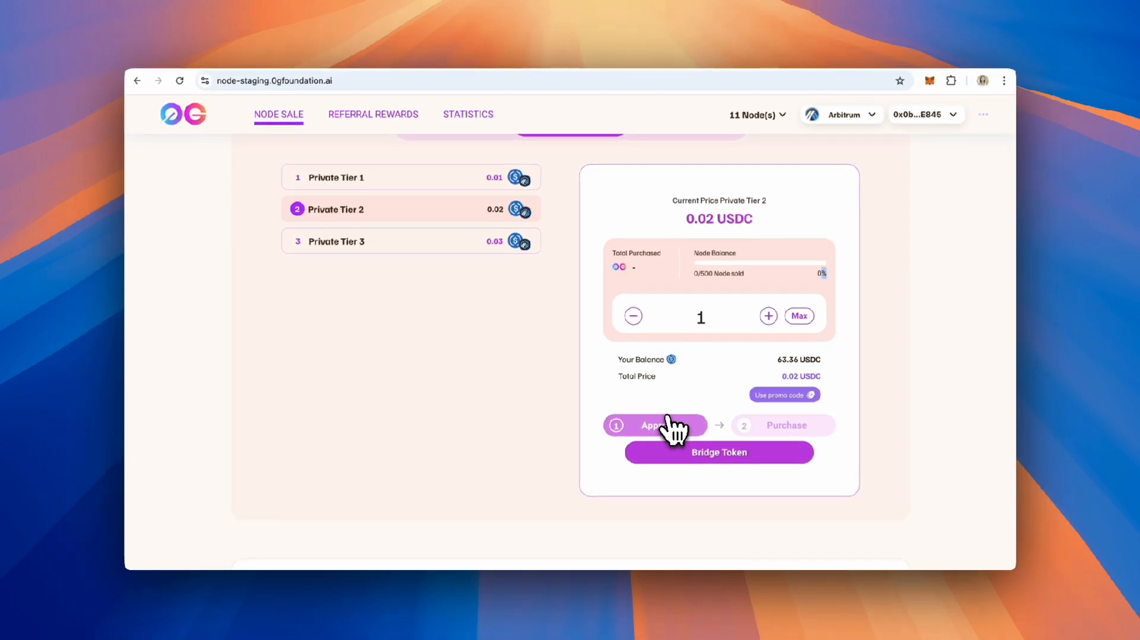
Approve the 0.02 USDC spending cap in MetaMask so Purchase becomes available.
click(653, 425)
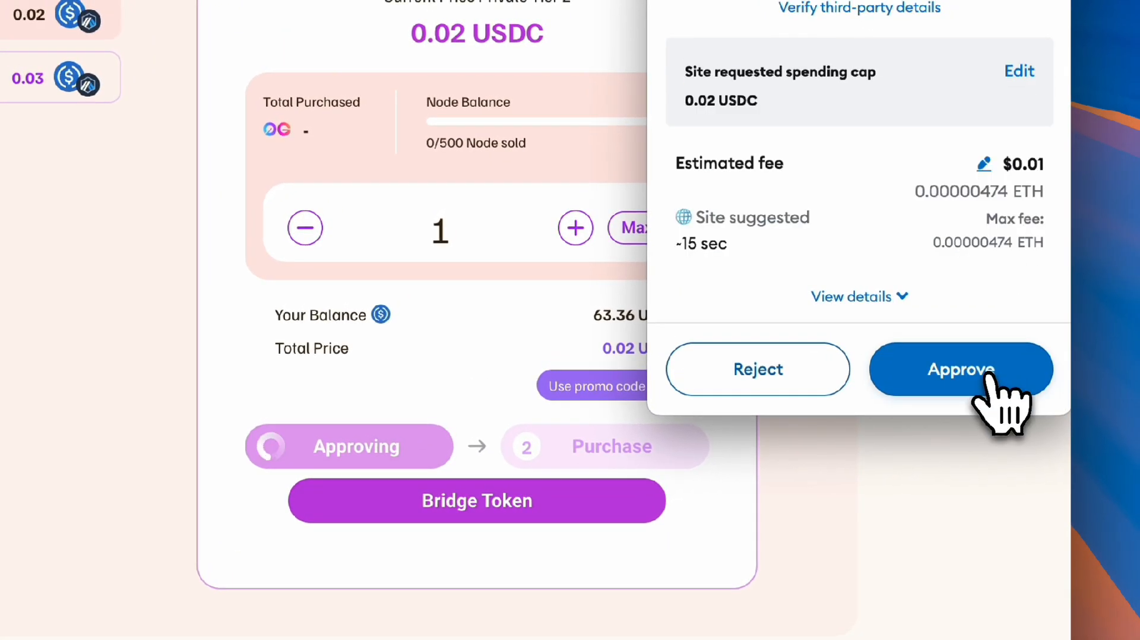
click(960, 369)
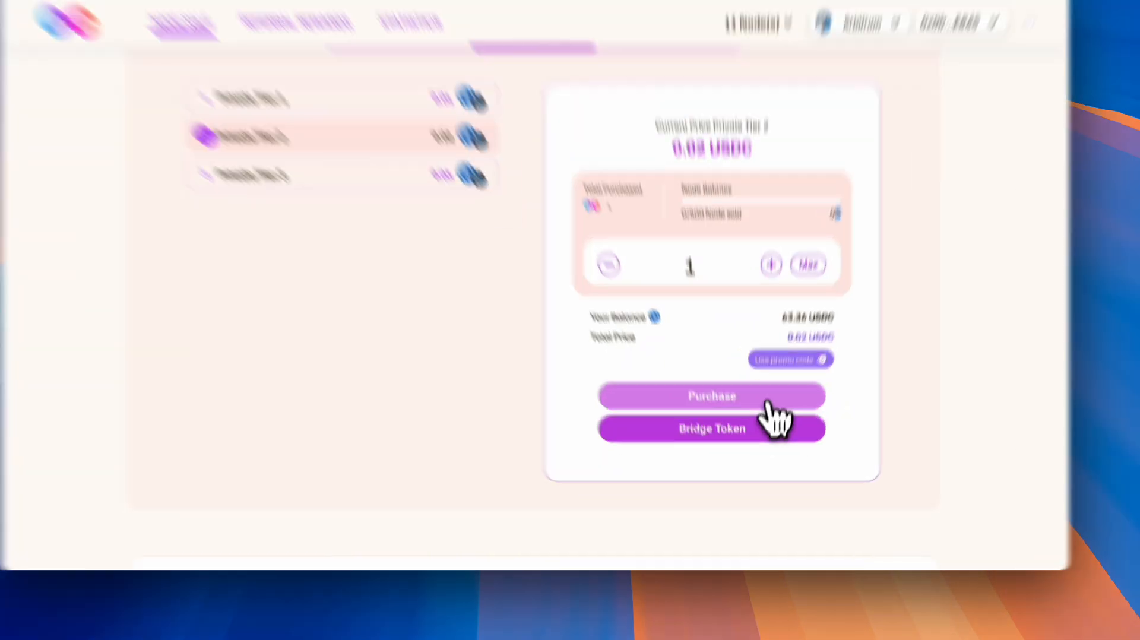
Purchase one Private Tier 2 node for 0.02 USDC, agreeing to the disclaimer and confirming in MetaMask.
click(712, 395)
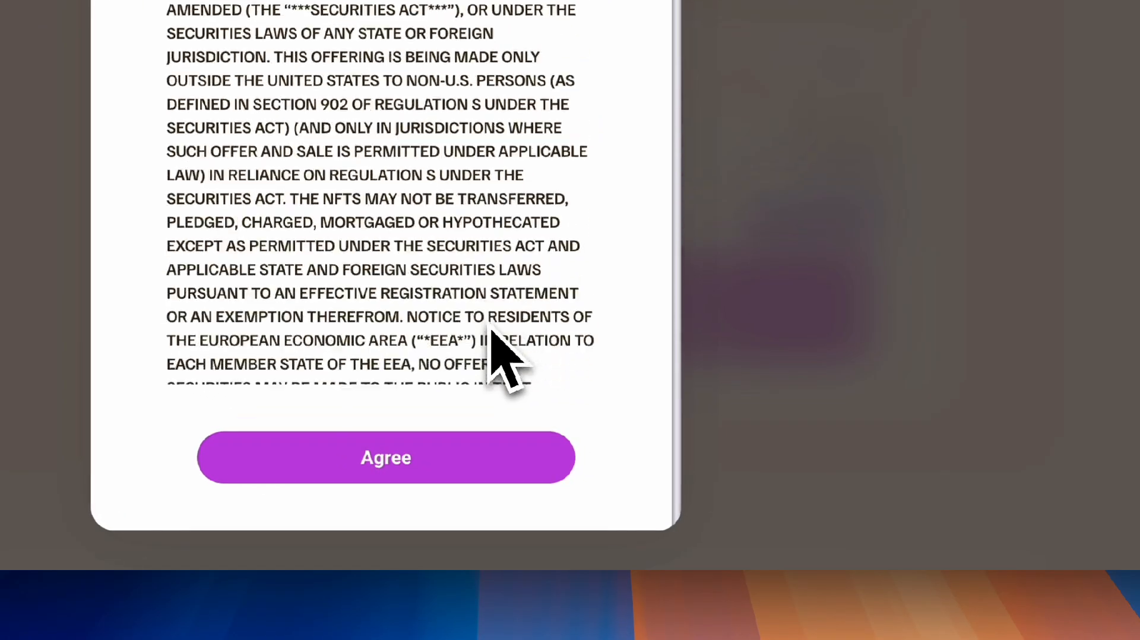
scroll(down, 3)
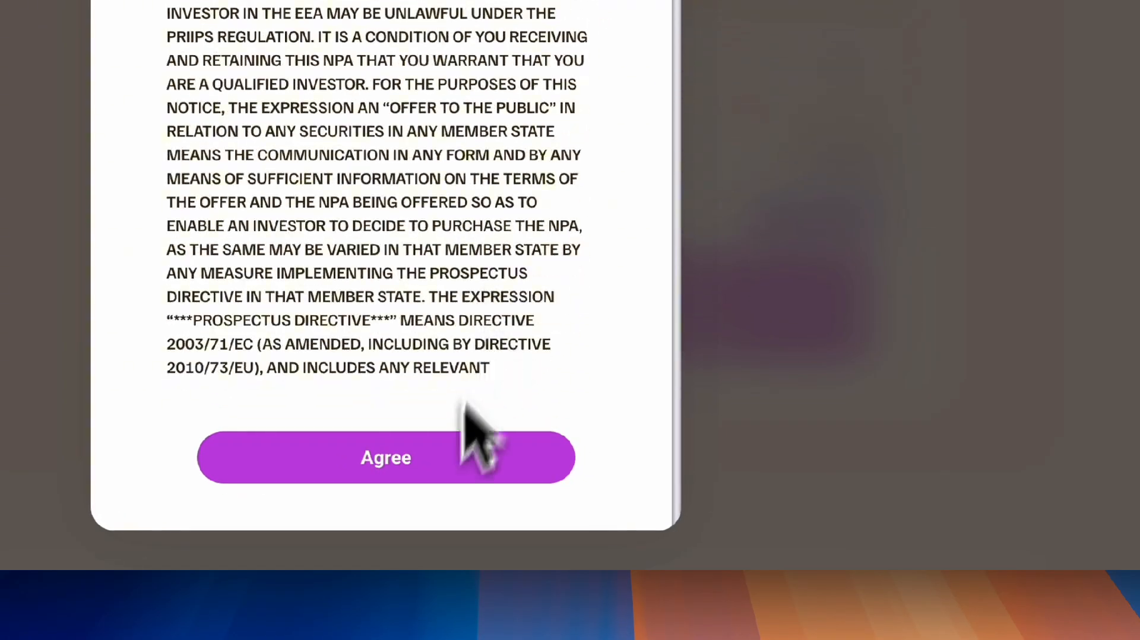
click(386, 457)
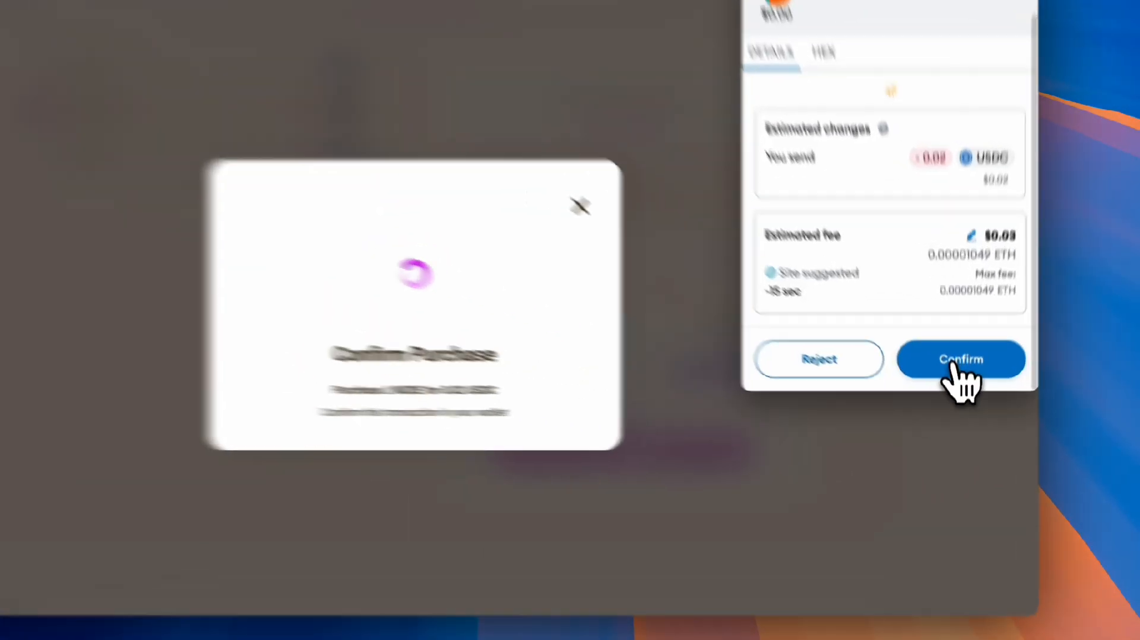
click(960, 358)
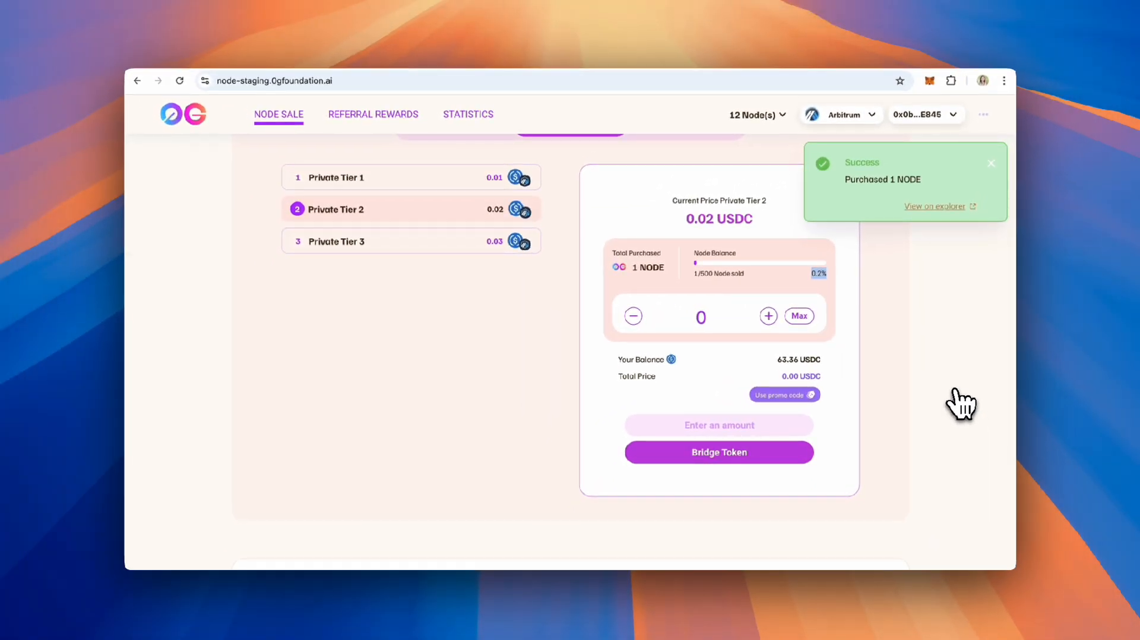
mouse_move(864, 196)
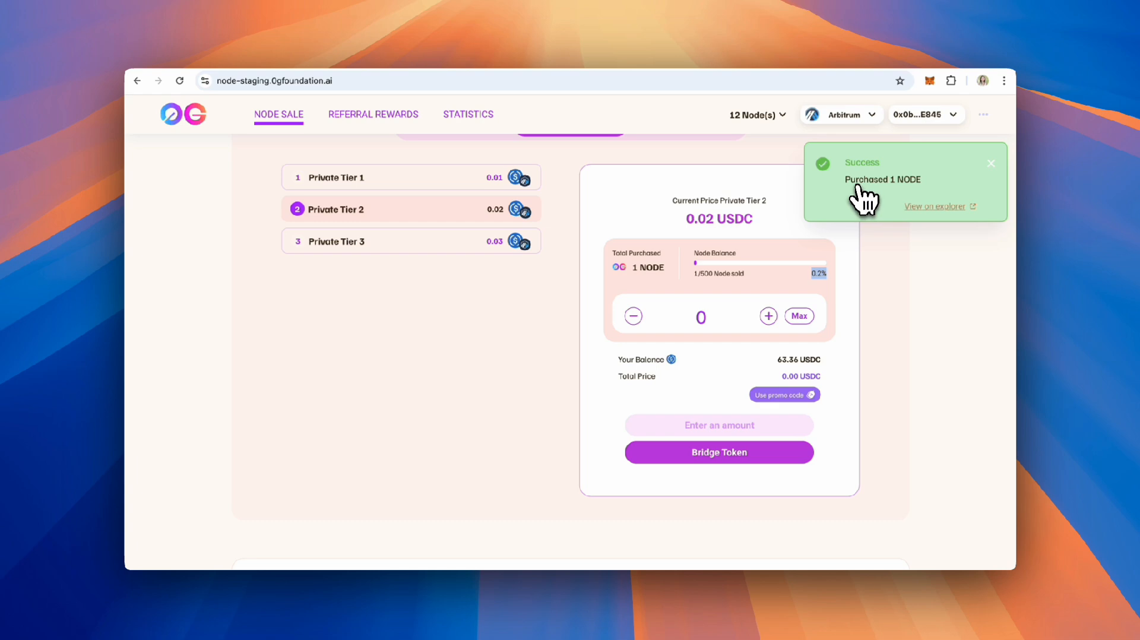
mouse_move(824, 365)
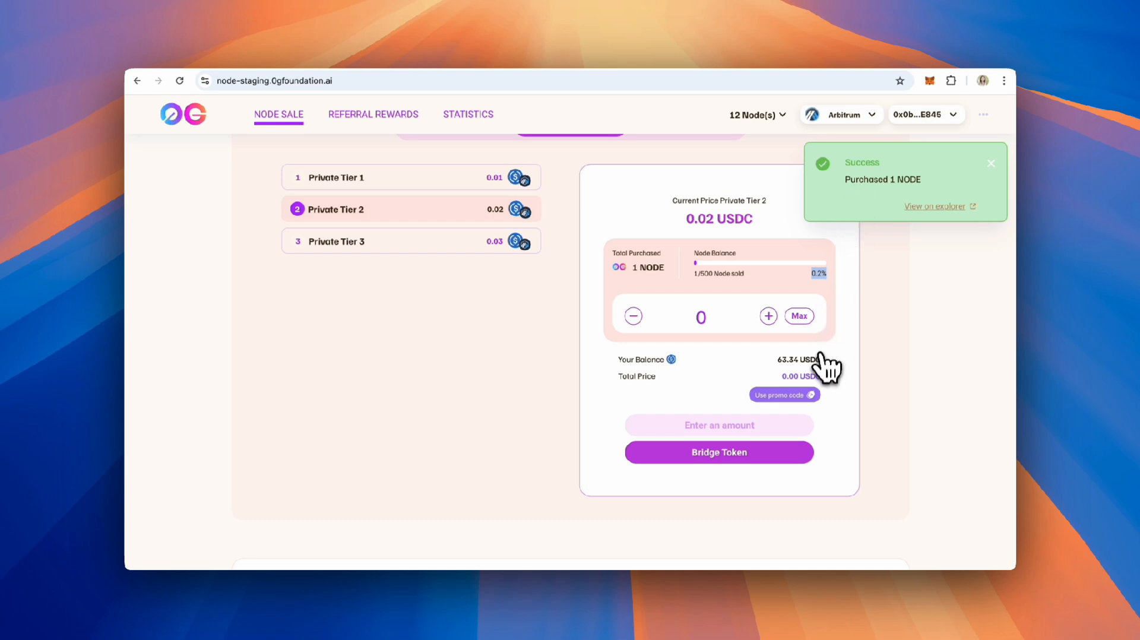
mouse_move(684, 408)
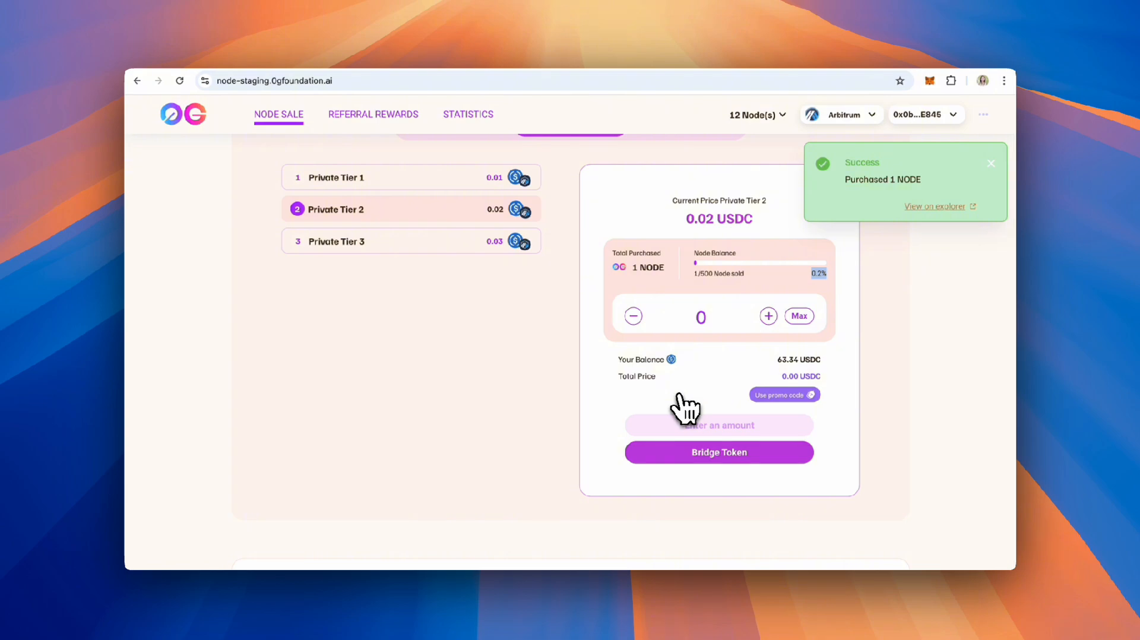
scroll(up, 3)
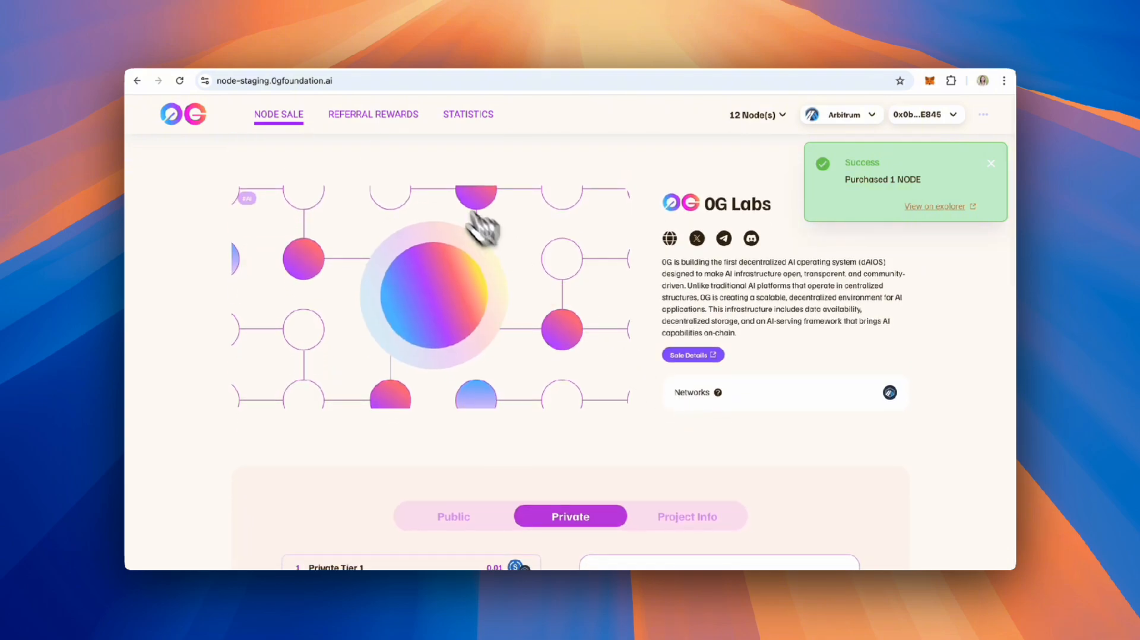
View Referral Rewards with its referral code, then go to the Dune sale statistics.
click(373, 114)
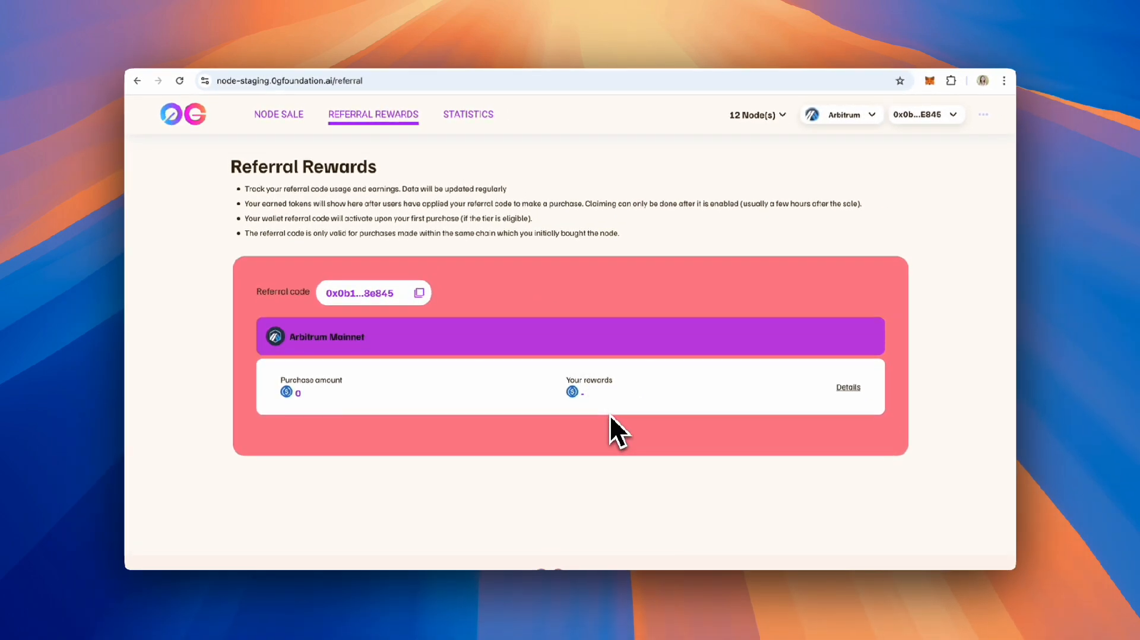
mouse_move(478, 130)
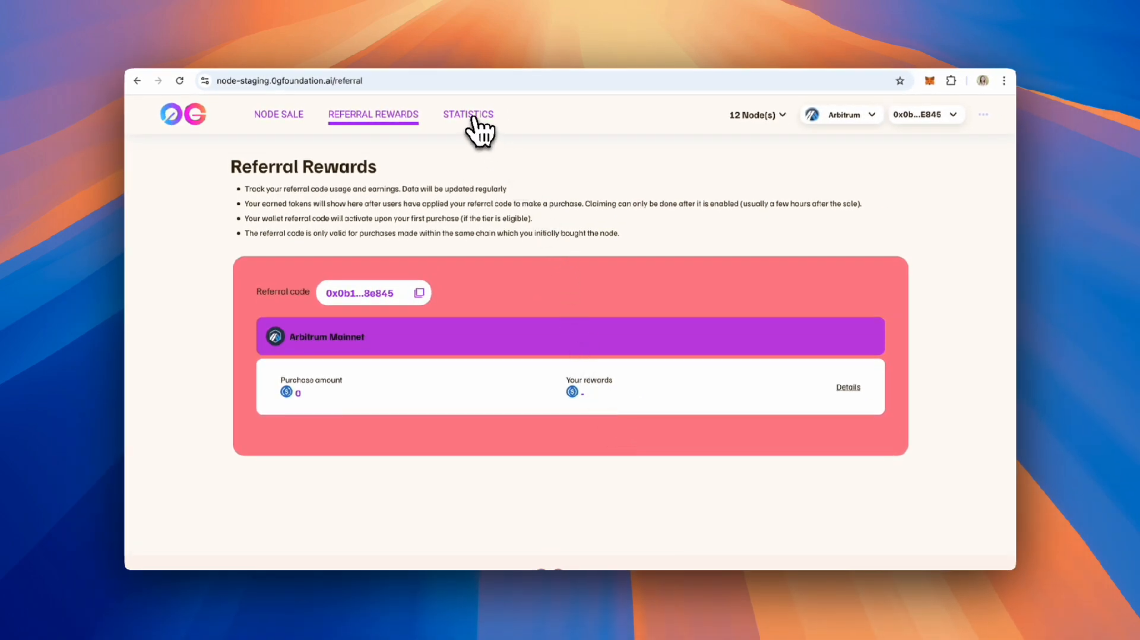
click(468, 114)
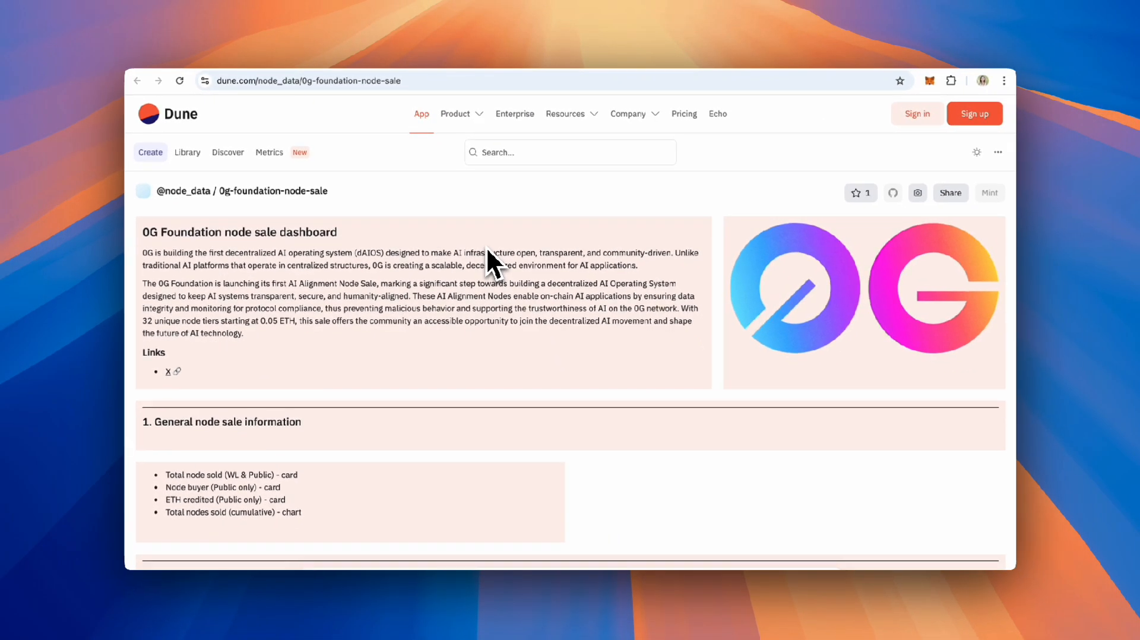
Scroll through the Dune 0G node sale dashboard charts.
scroll(down, 3)
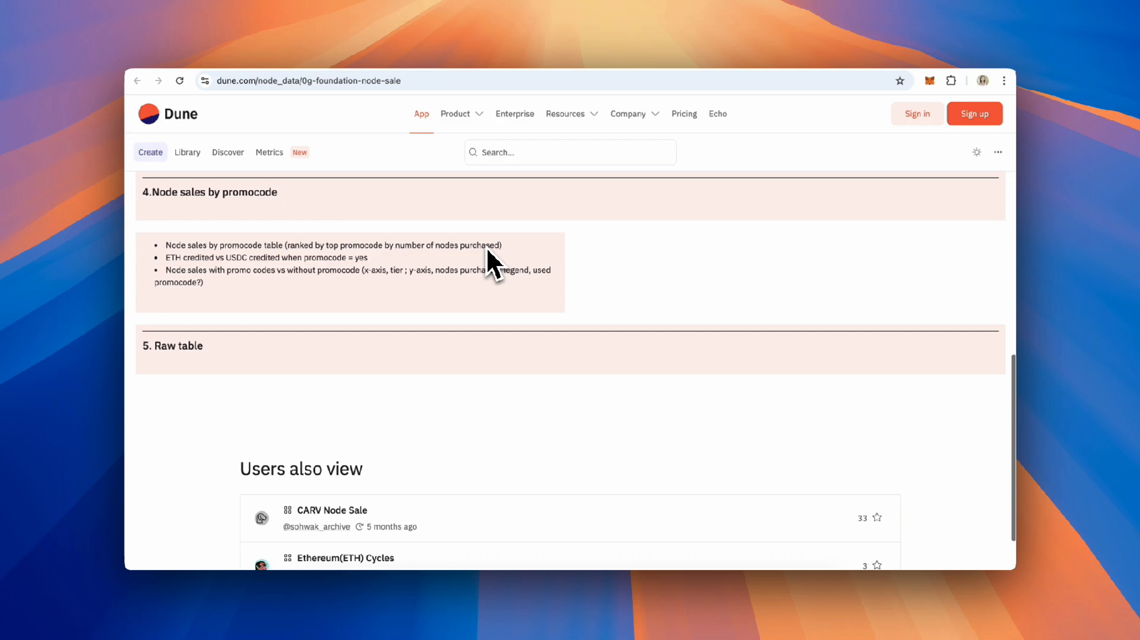
scroll(up, 3)
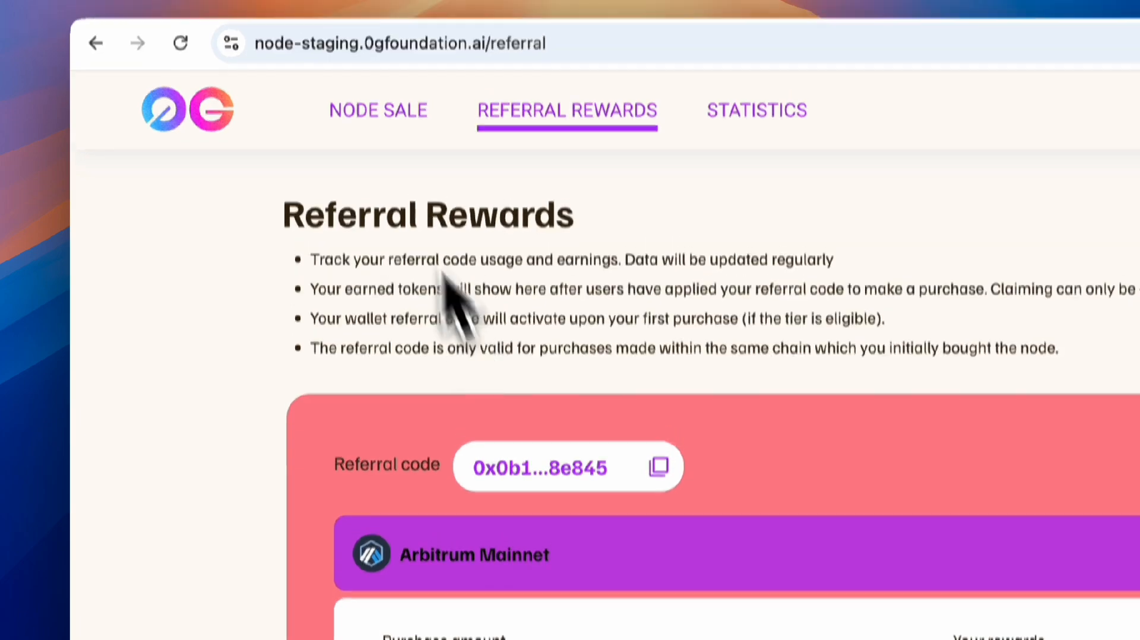
scroll(down, 3)
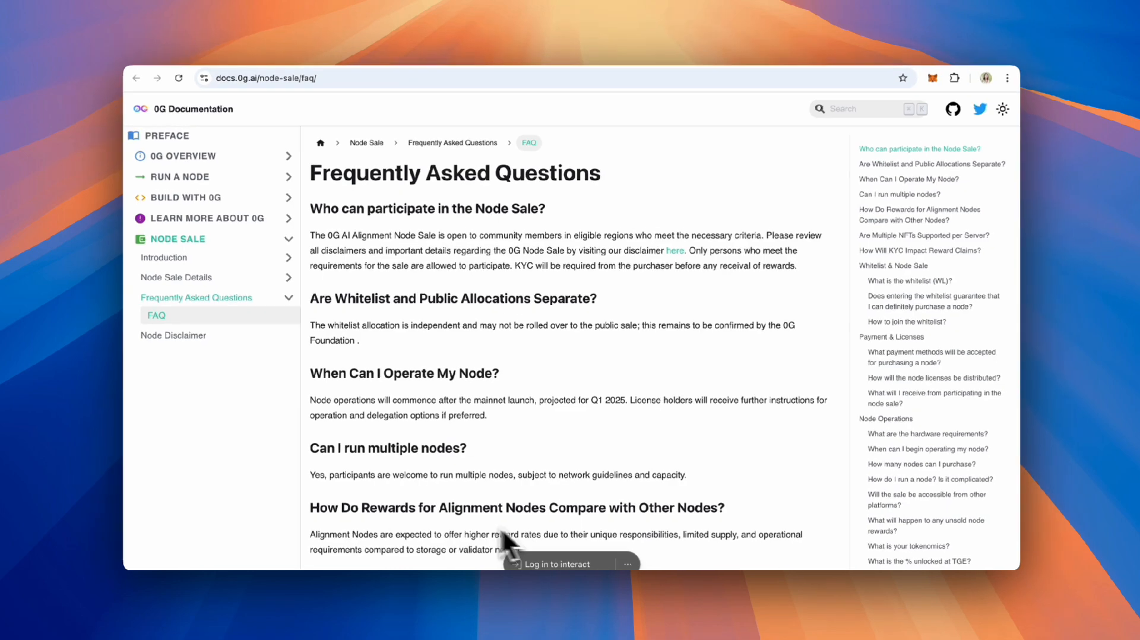
mouse_move(455, 535)
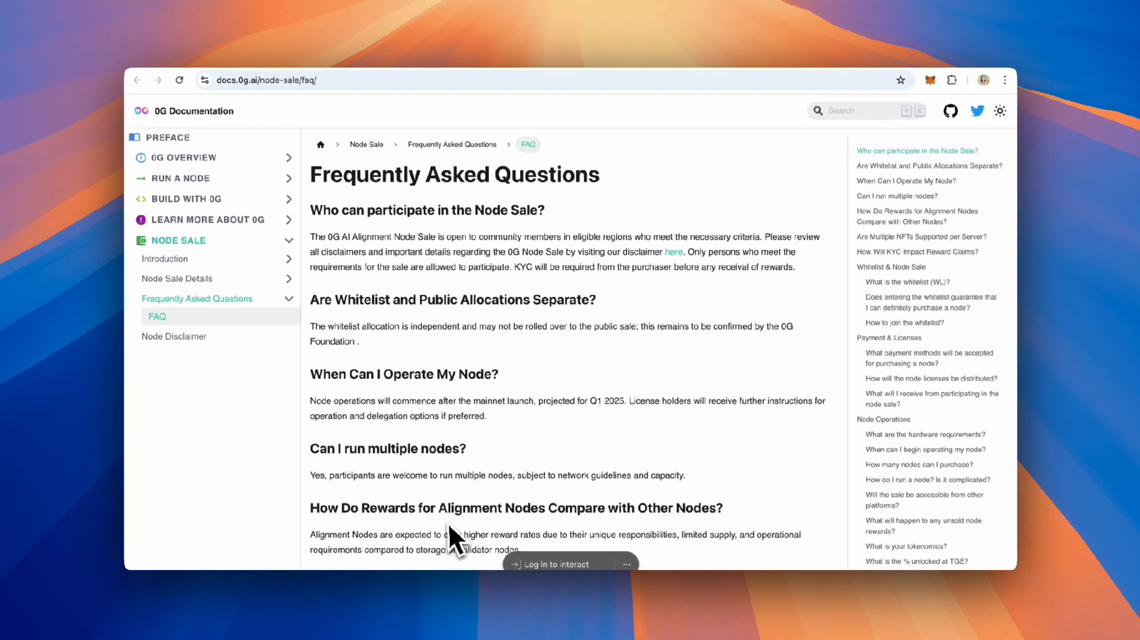